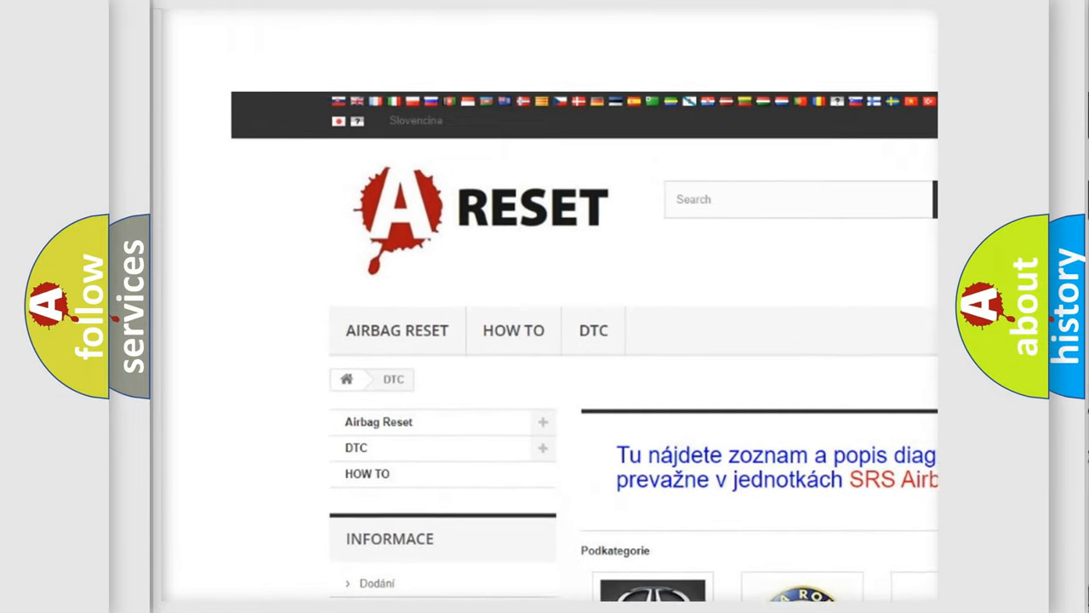
- Open the Pontiac DTC page from the brand grid and view its trouble-code list
{"action": "scroll", "scroll_direction": "down", "scroll_amount": 3}
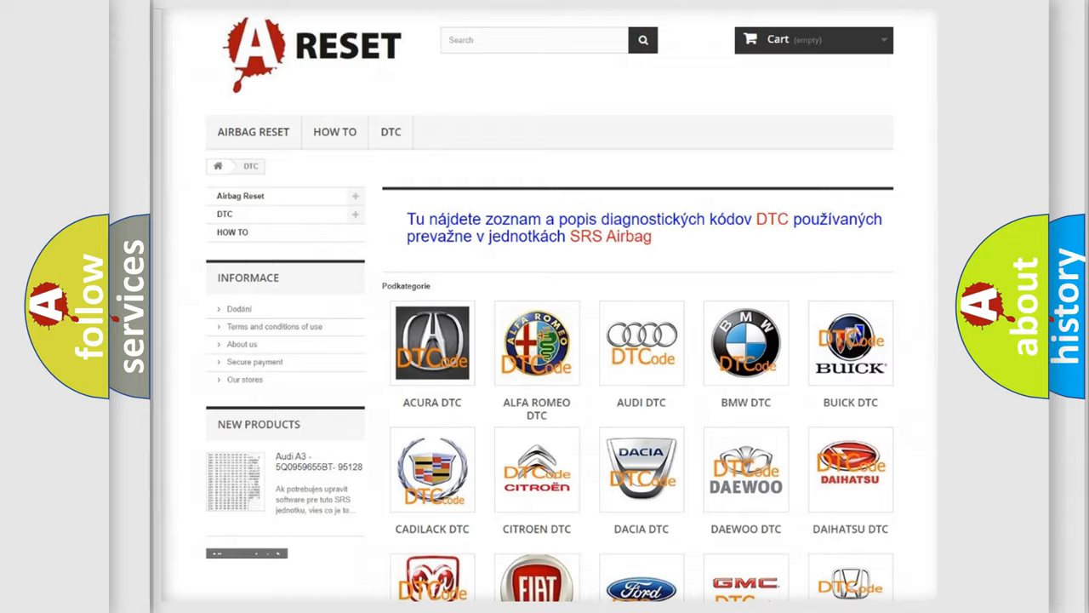
{"action": "scroll", "scroll_direction": "down", "scroll_amount": 3}
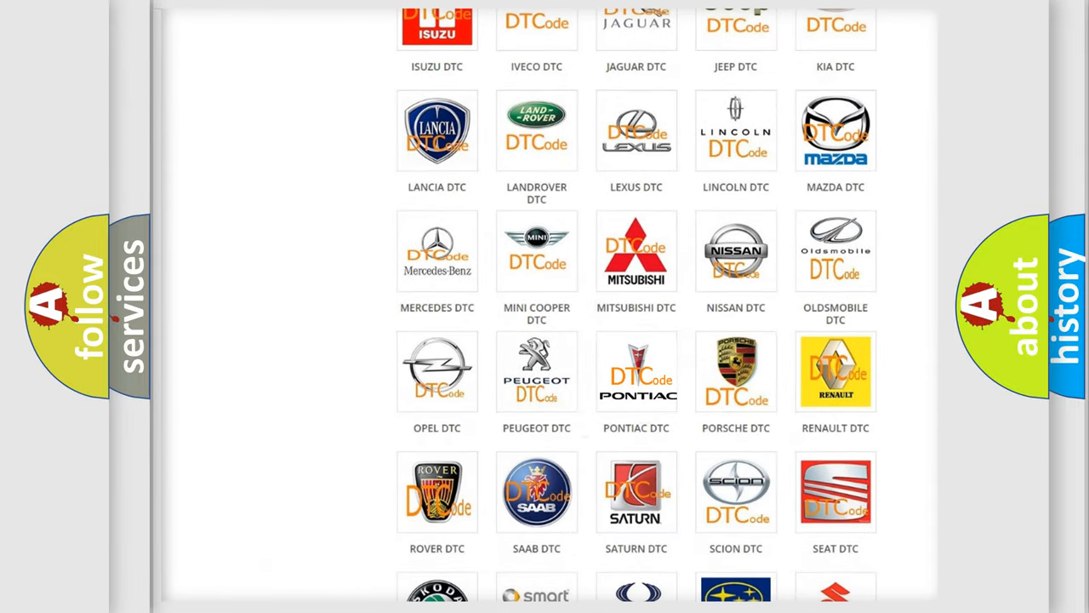
{"action": "left_click", "coordinate": [636, 370]}
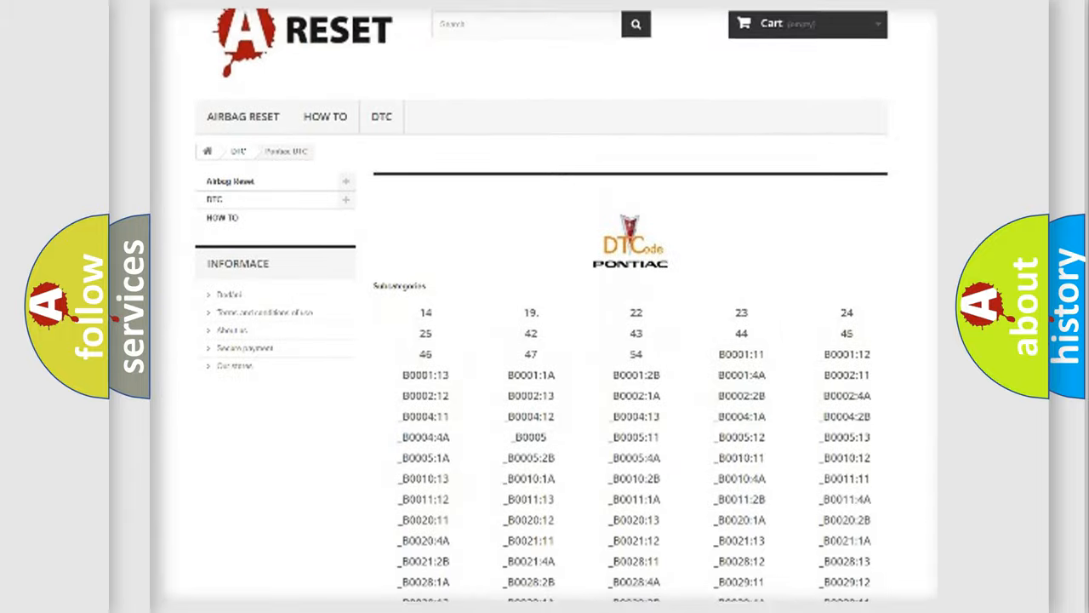
{"action": "scroll", "scroll_direction": "down", "scroll_amount": 3}
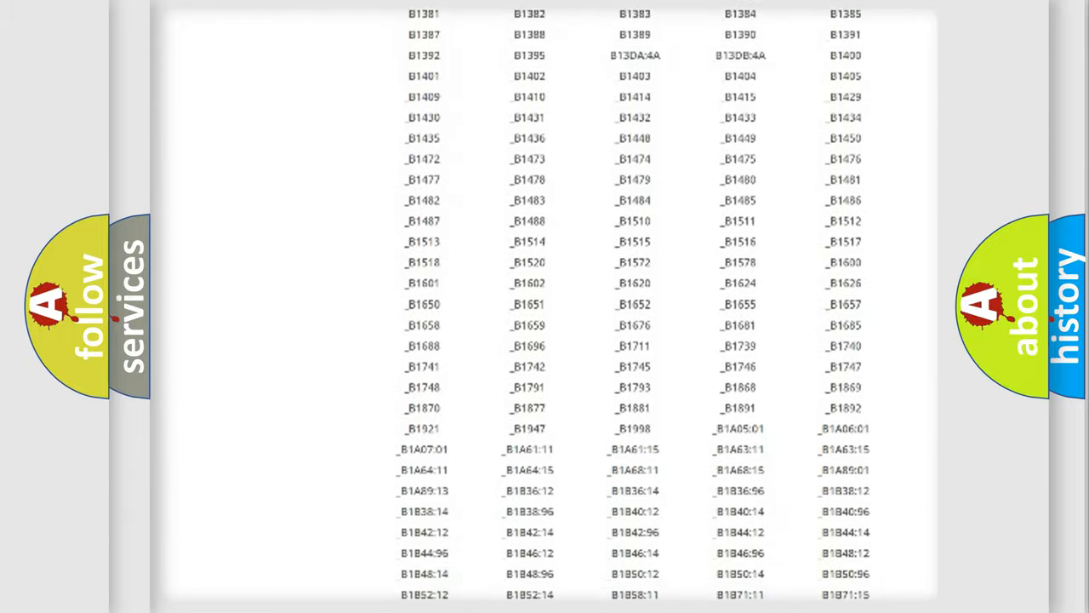